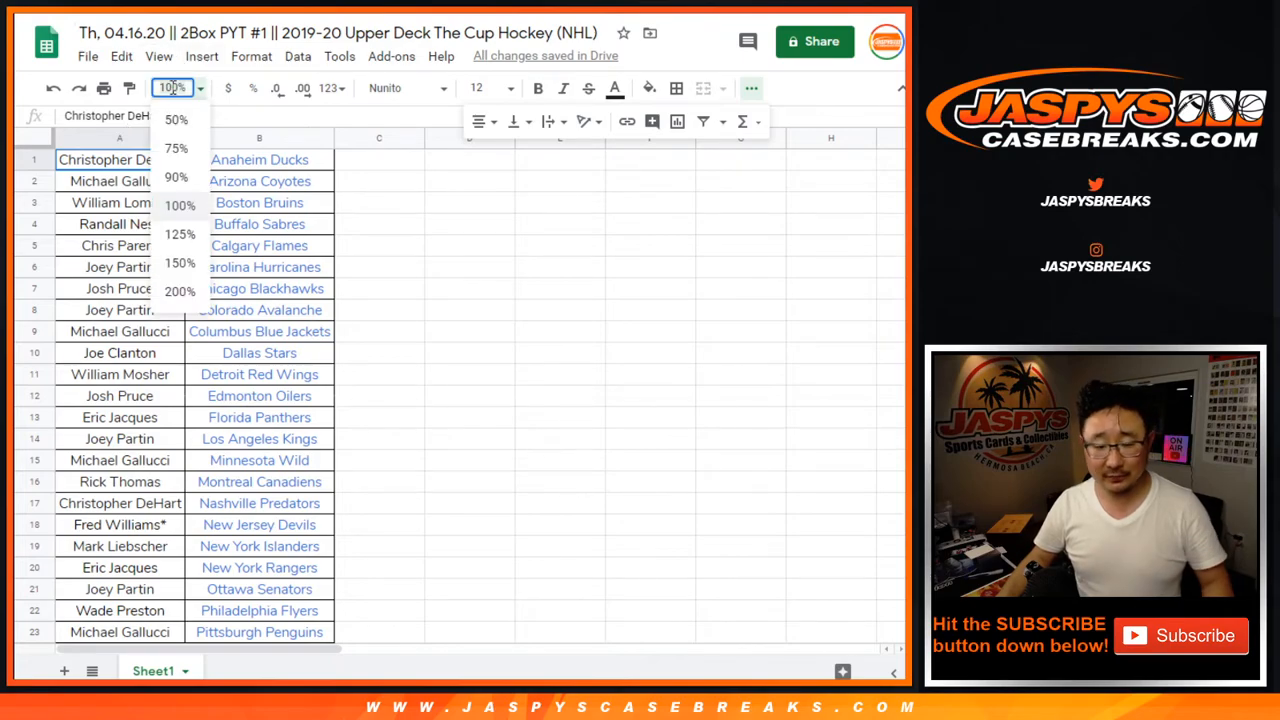
Zoom out to 75% and sort the entries A→Z by entrant name in column A
left_click(180, 148)
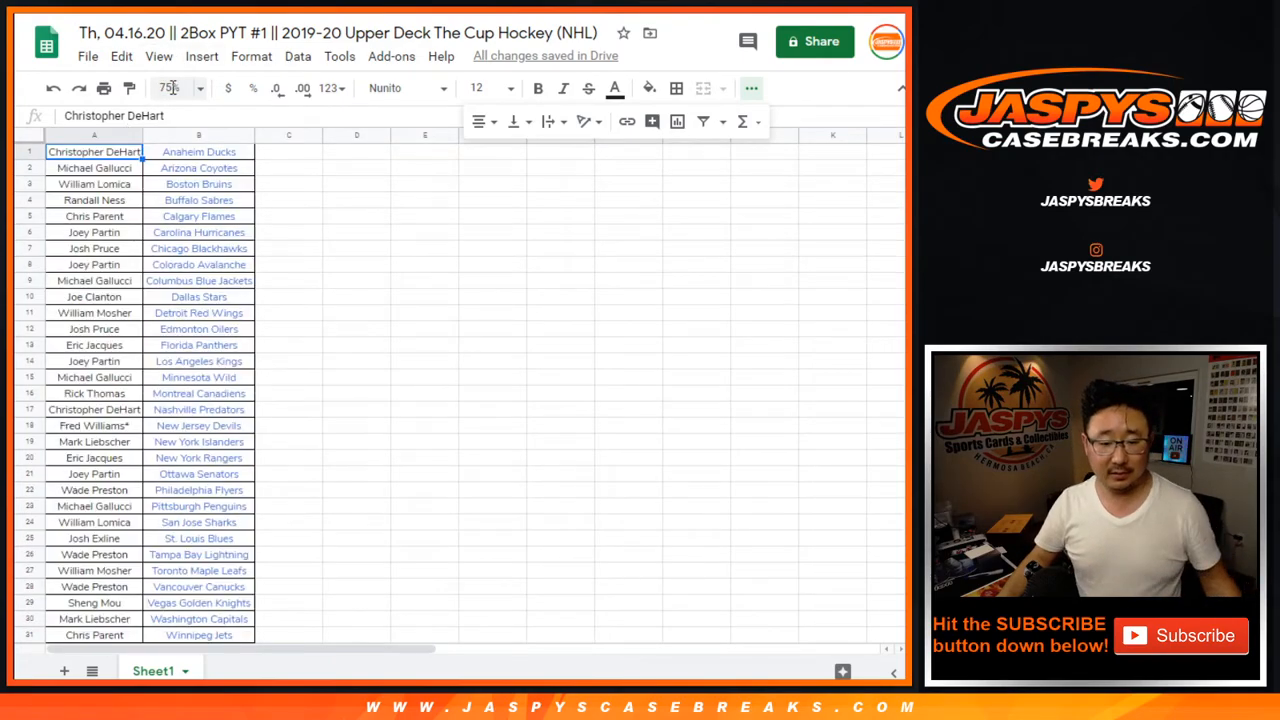
left_click(94, 134)
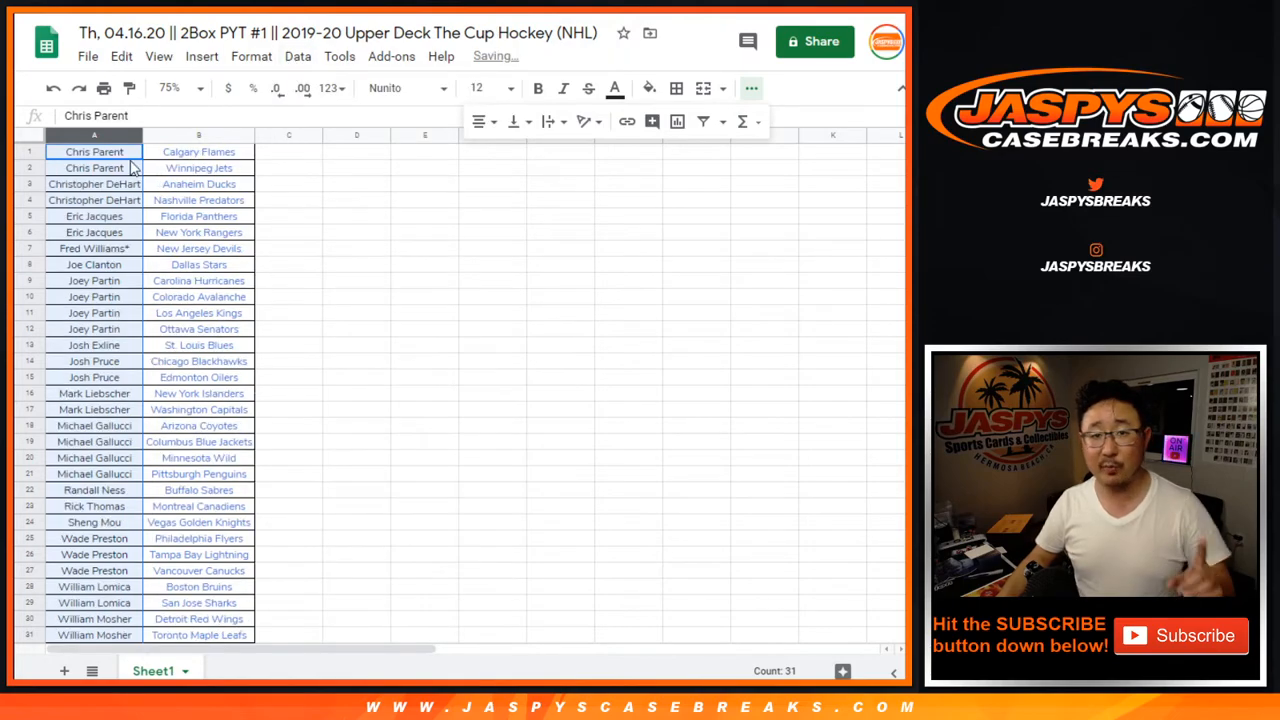
left_click(176, 88)
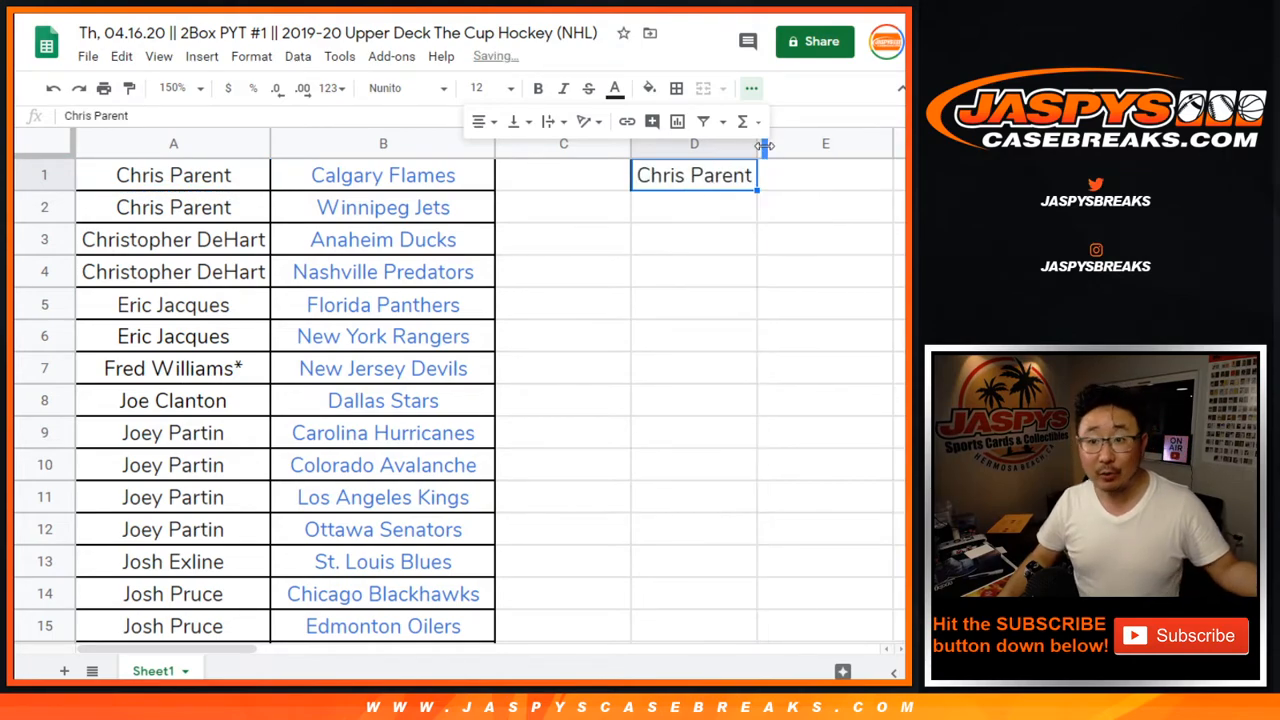
left_click(172, 240)
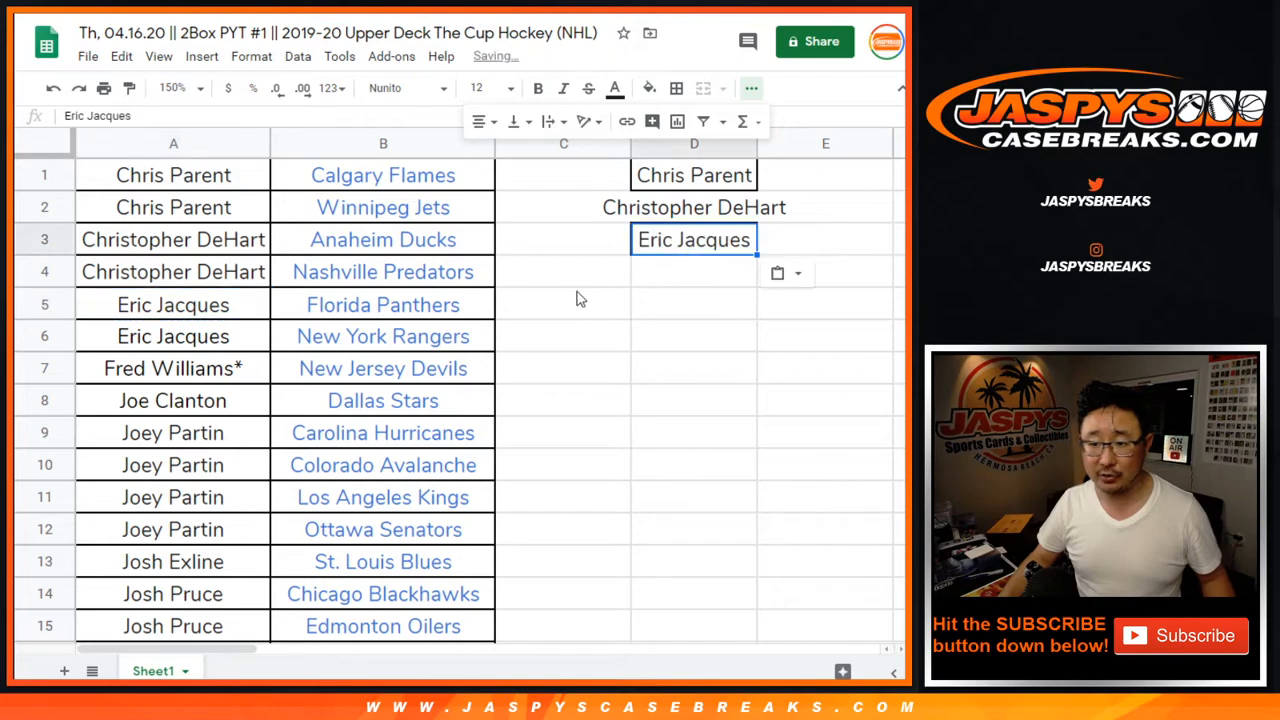
left_click(172, 400)
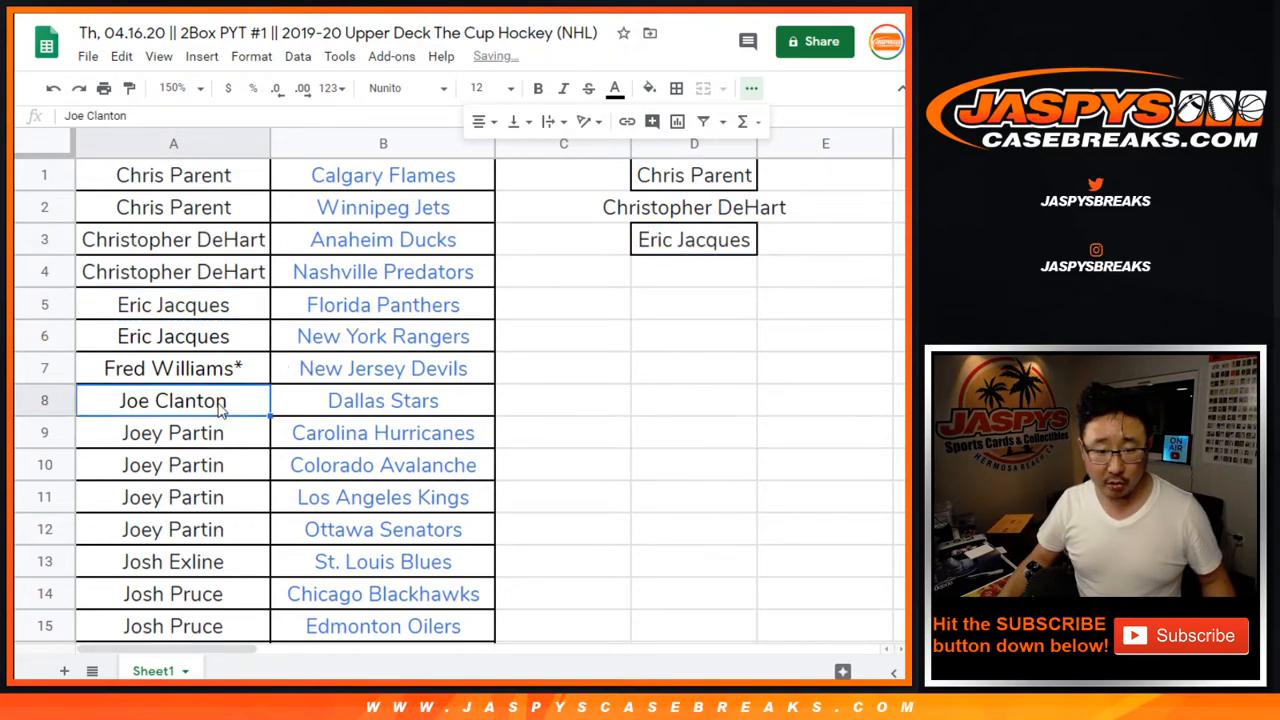
left_click(172, 432)
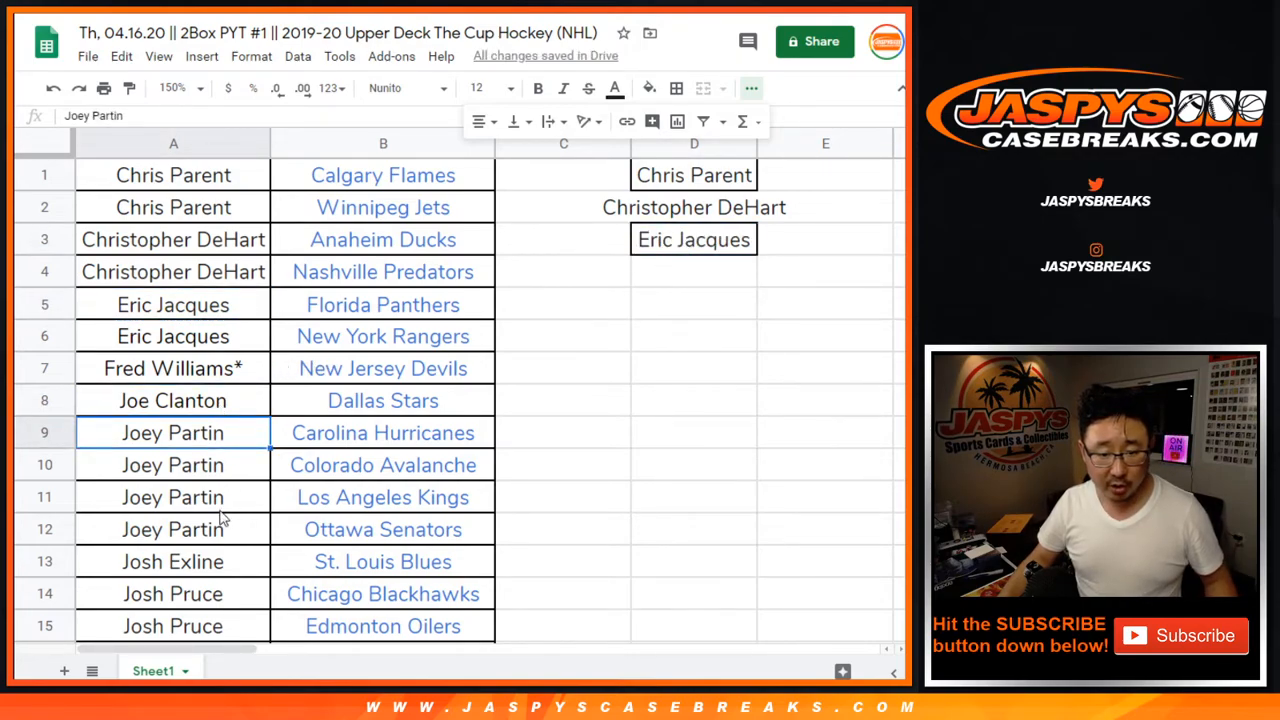
left_click_drag(172, 432, 172, 528)
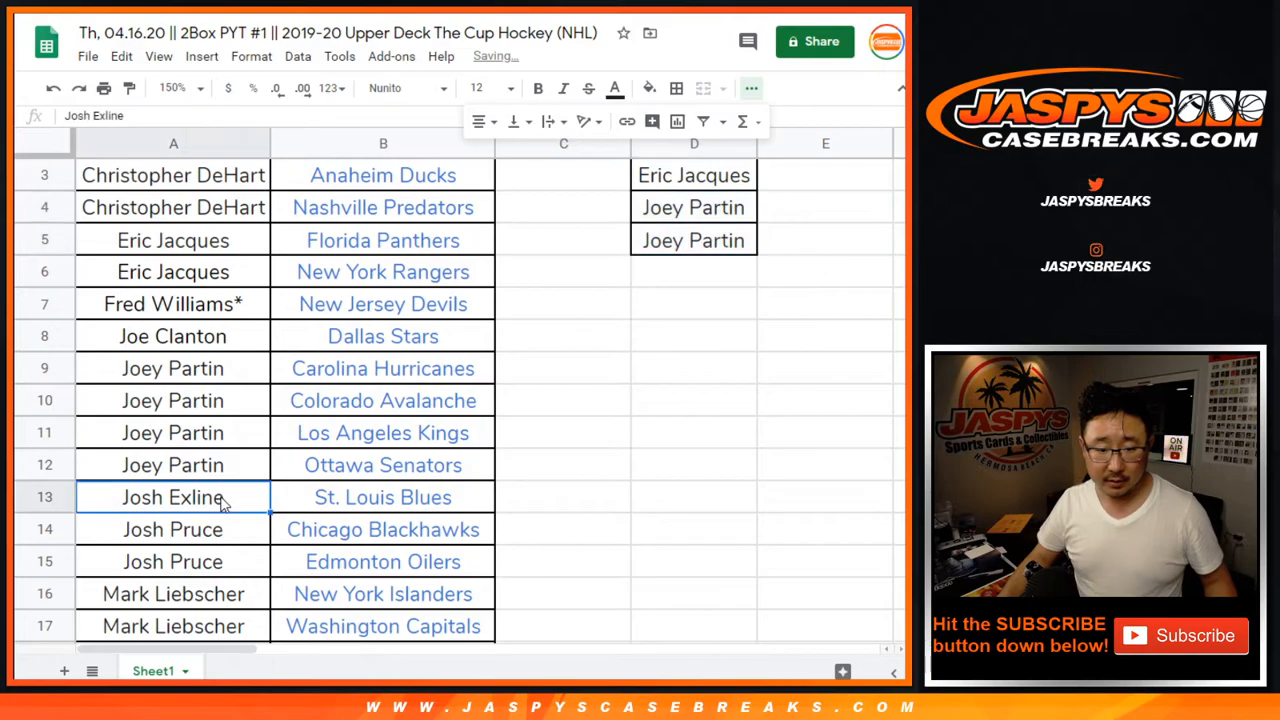
left_click(694, 272)
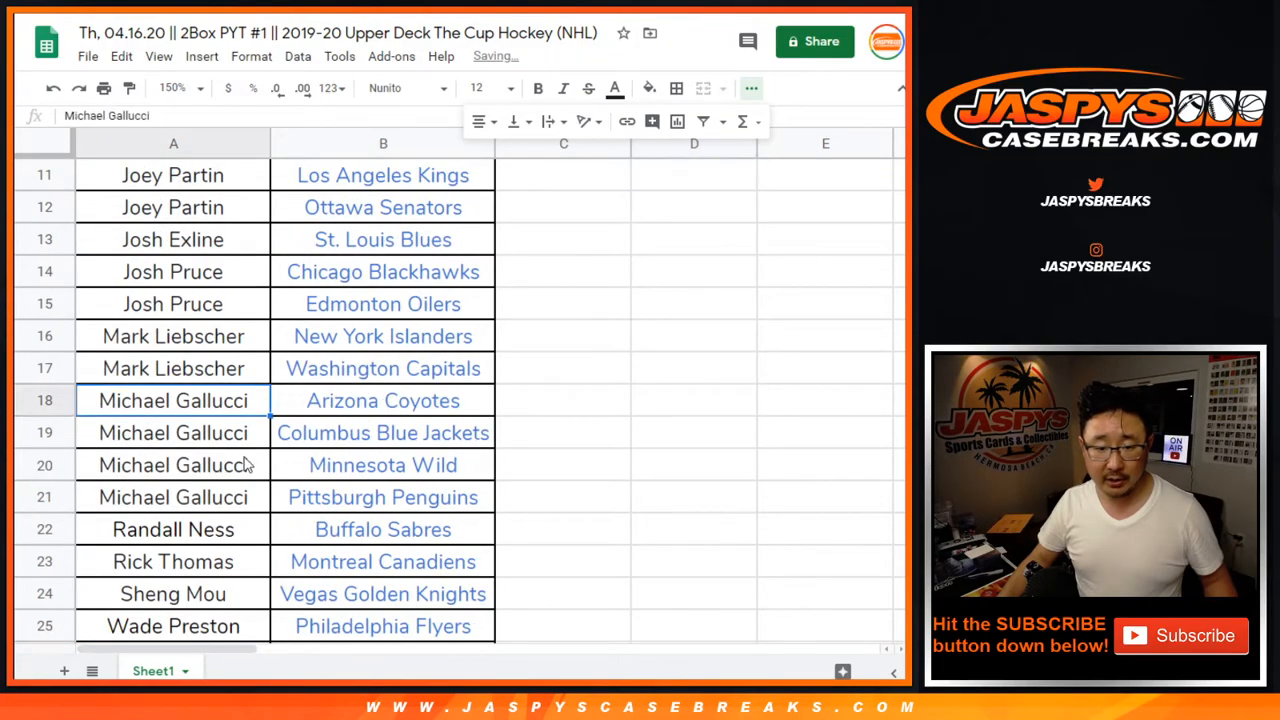
left_click_drag(172, 400, 172, 496)
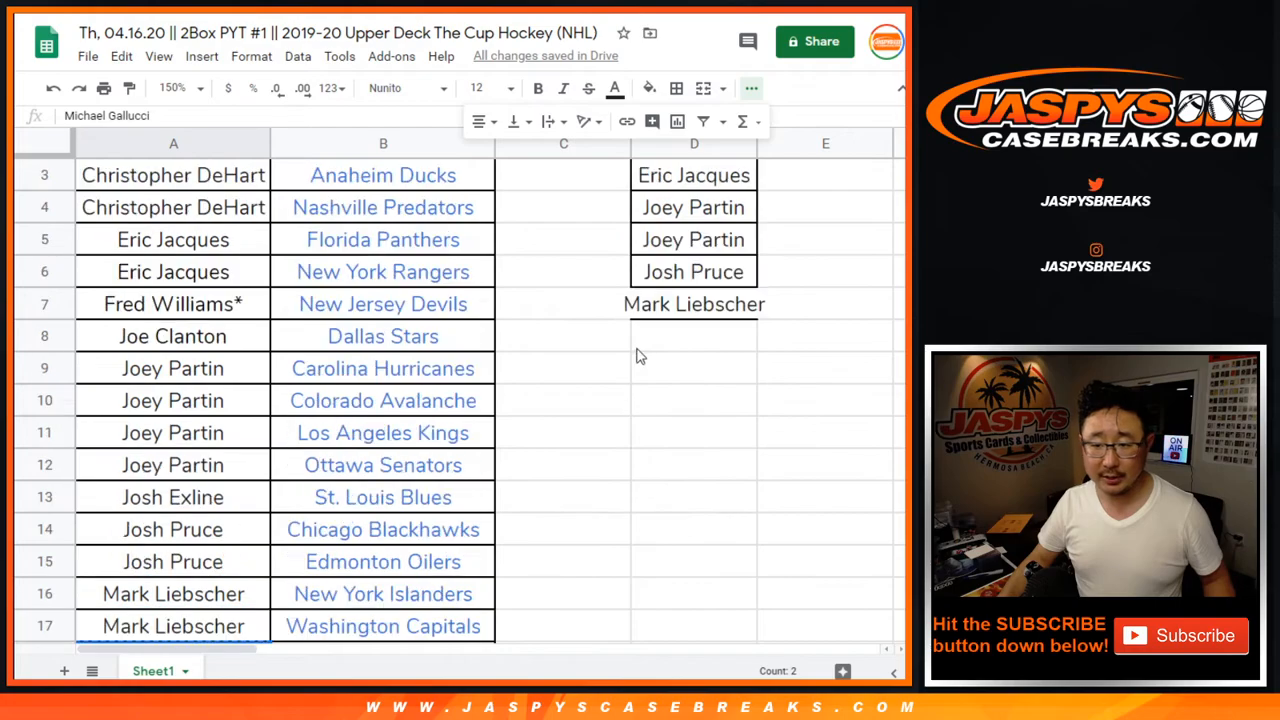
scroll("down", 3)
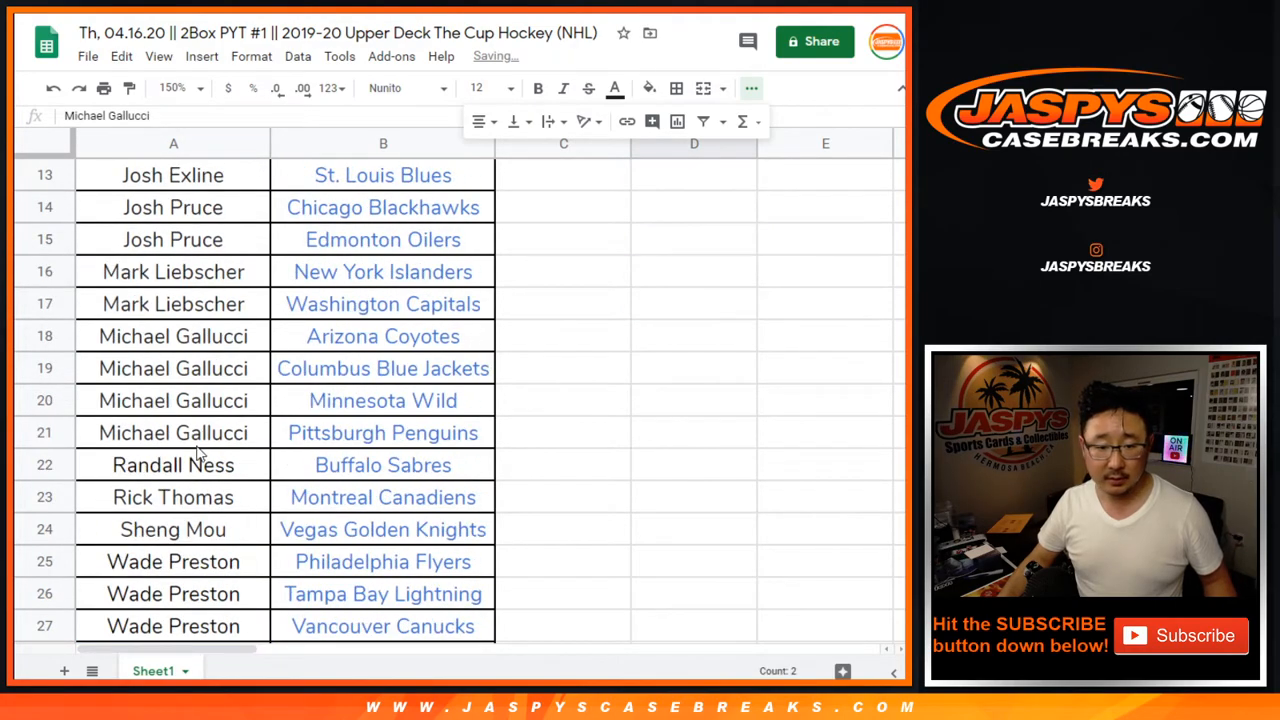
scroll("down", 3)
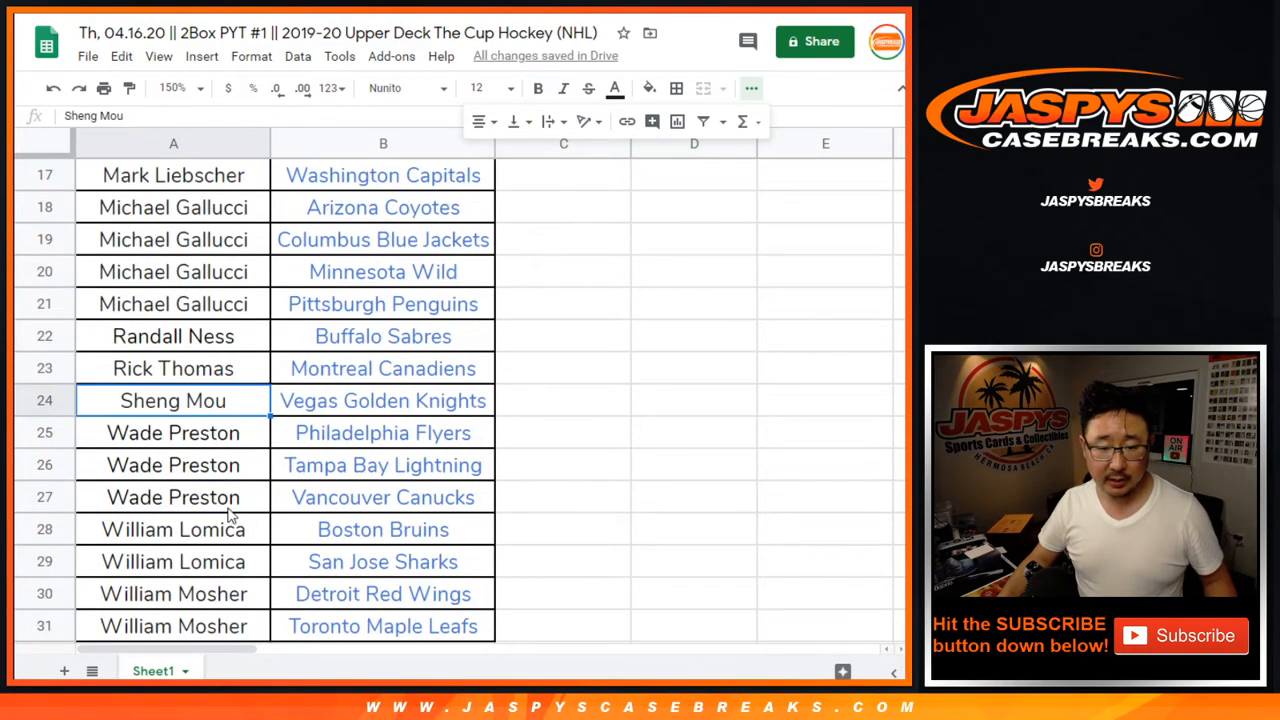
left_click(172, 432)
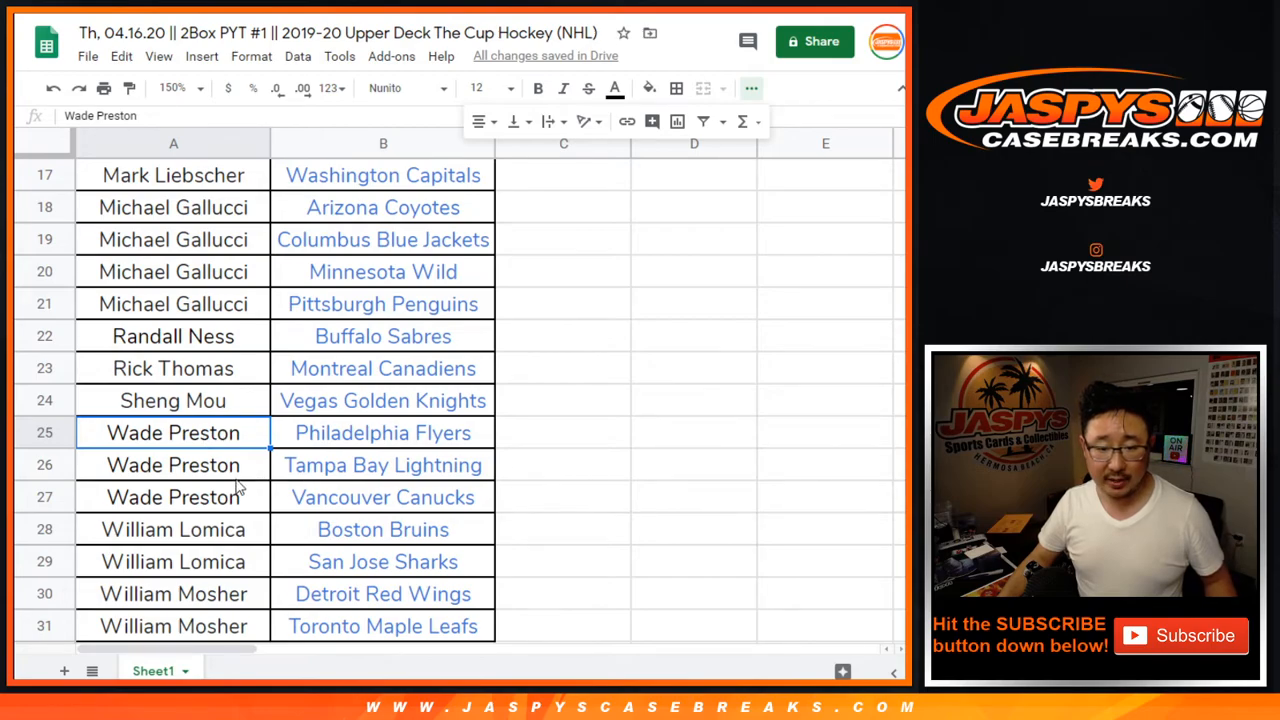
mouse_move(576, 384)
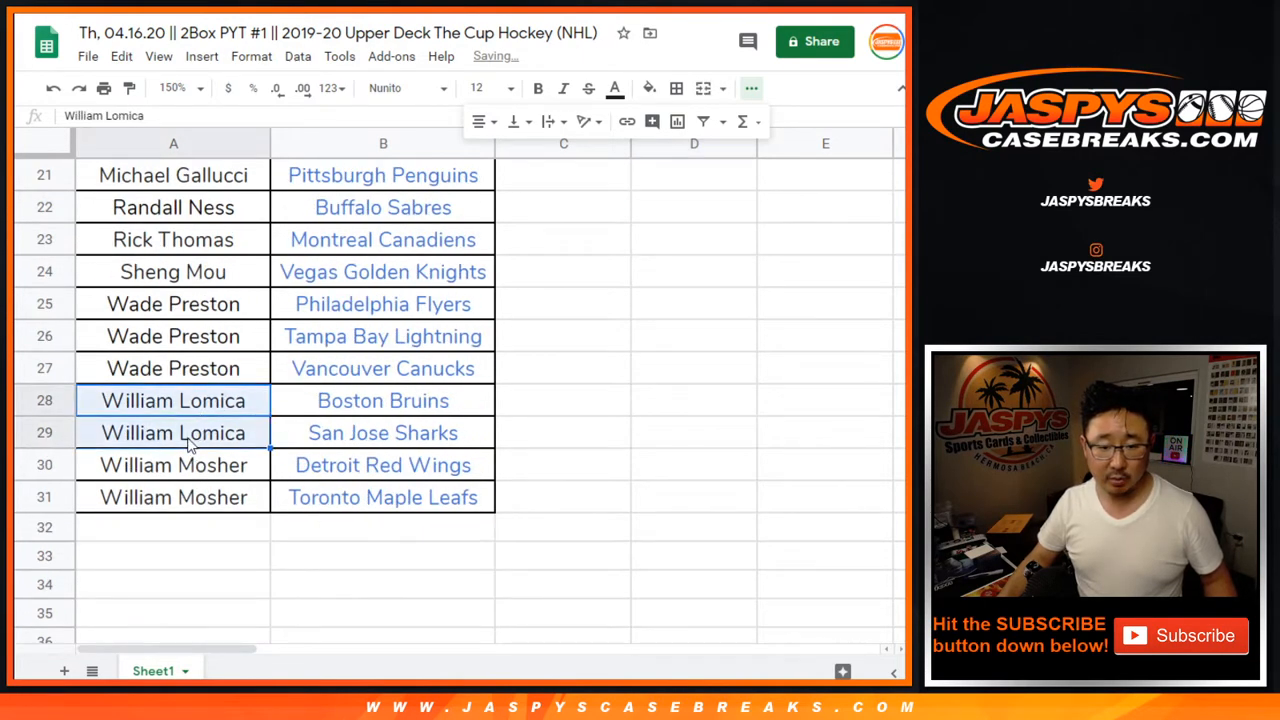
scroll("up", 3)
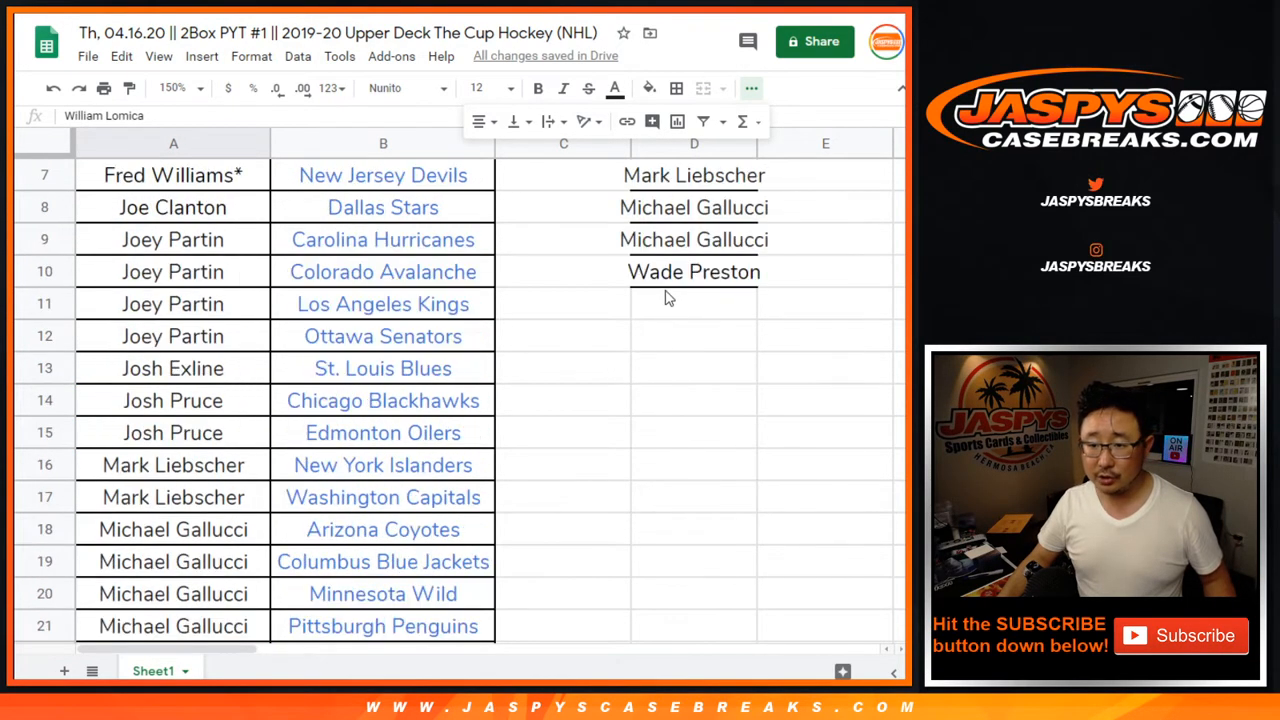
scroll("down", 3)
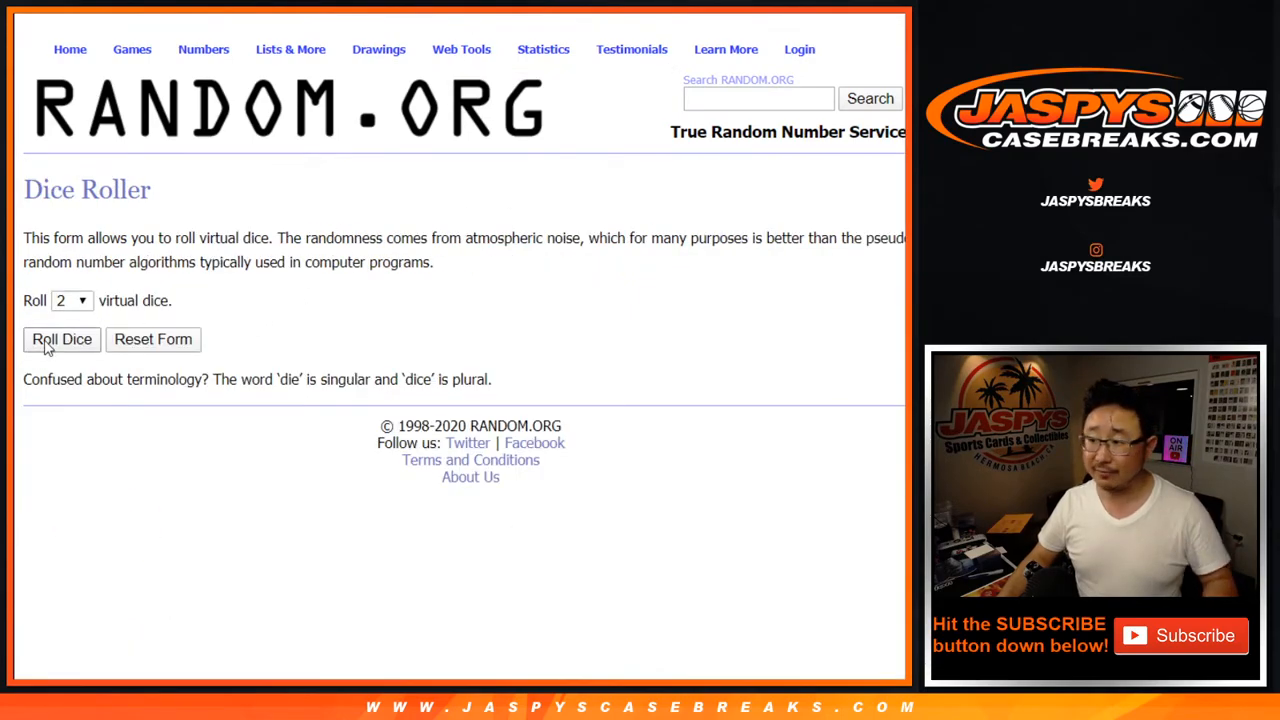
left_click(60, 340)
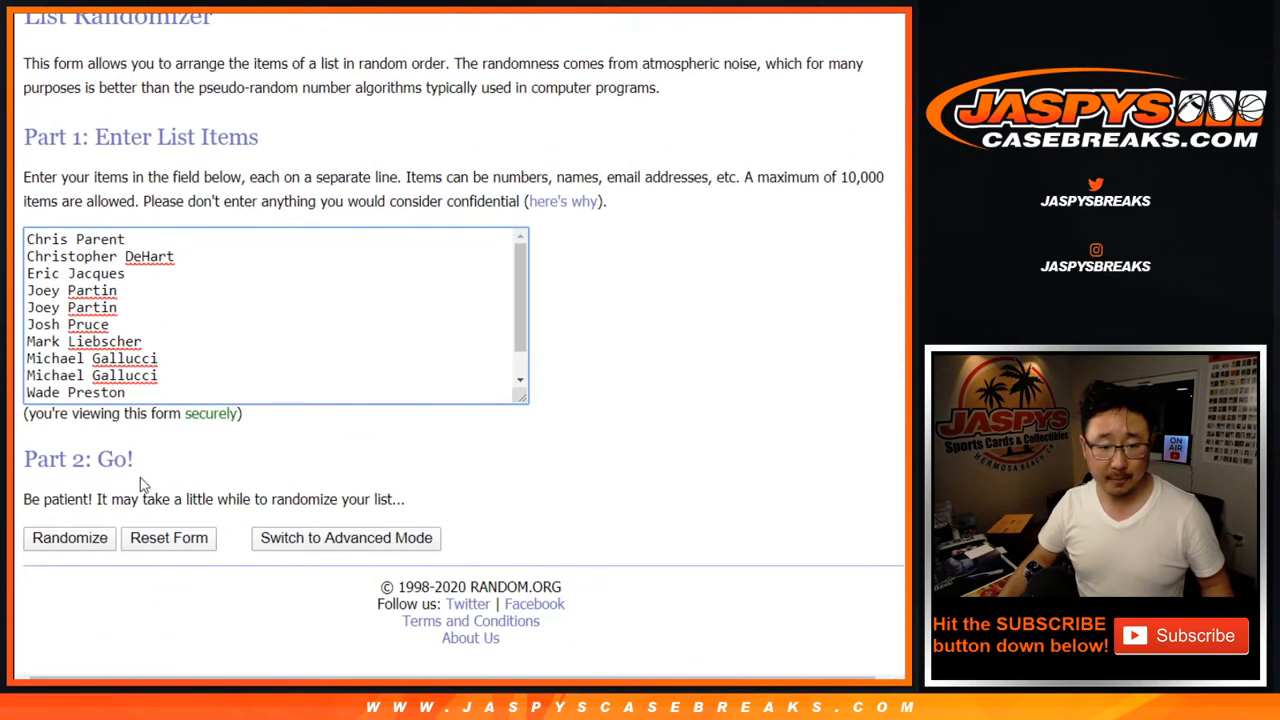
left_click(68, 538)
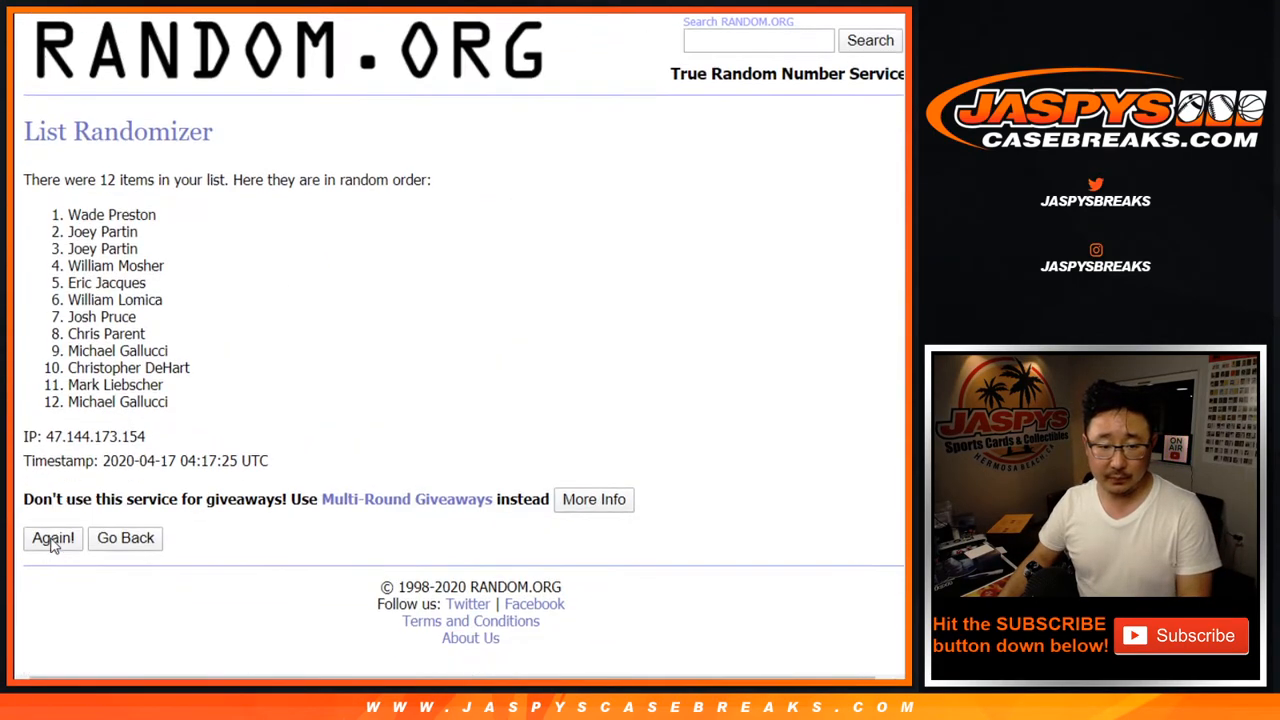
left_click(52, 538)
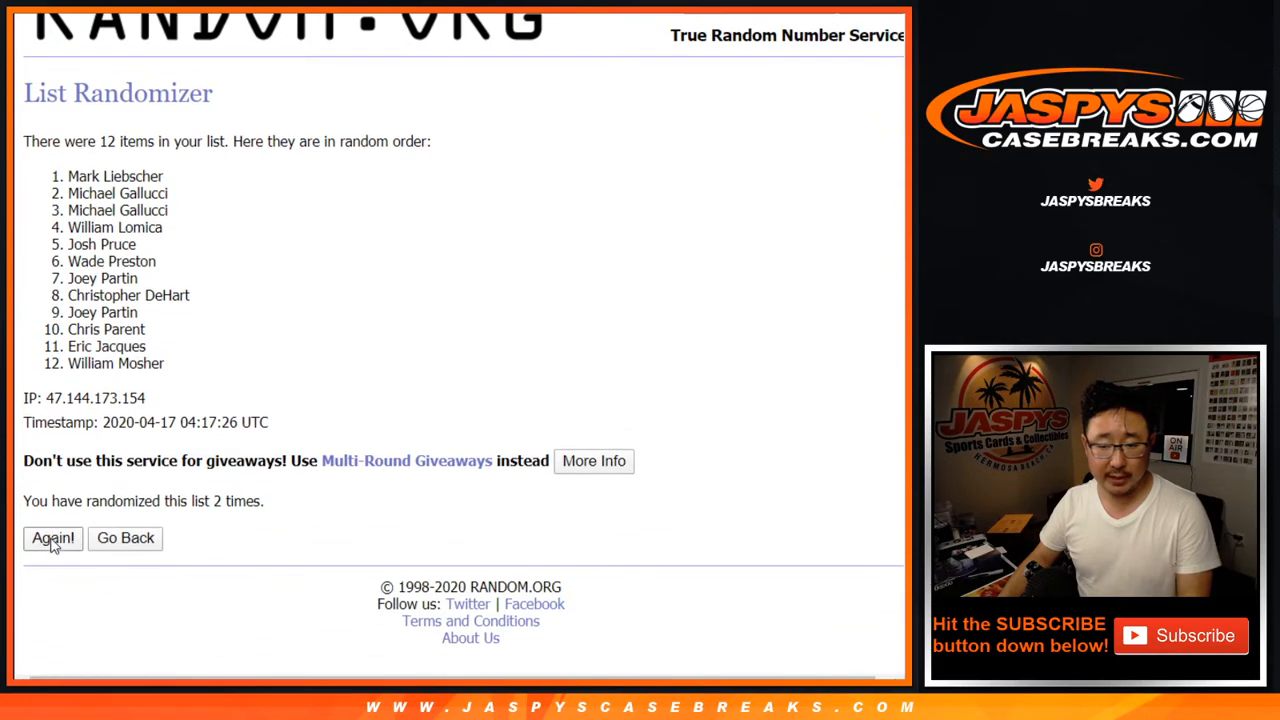
left_click(52, 538)
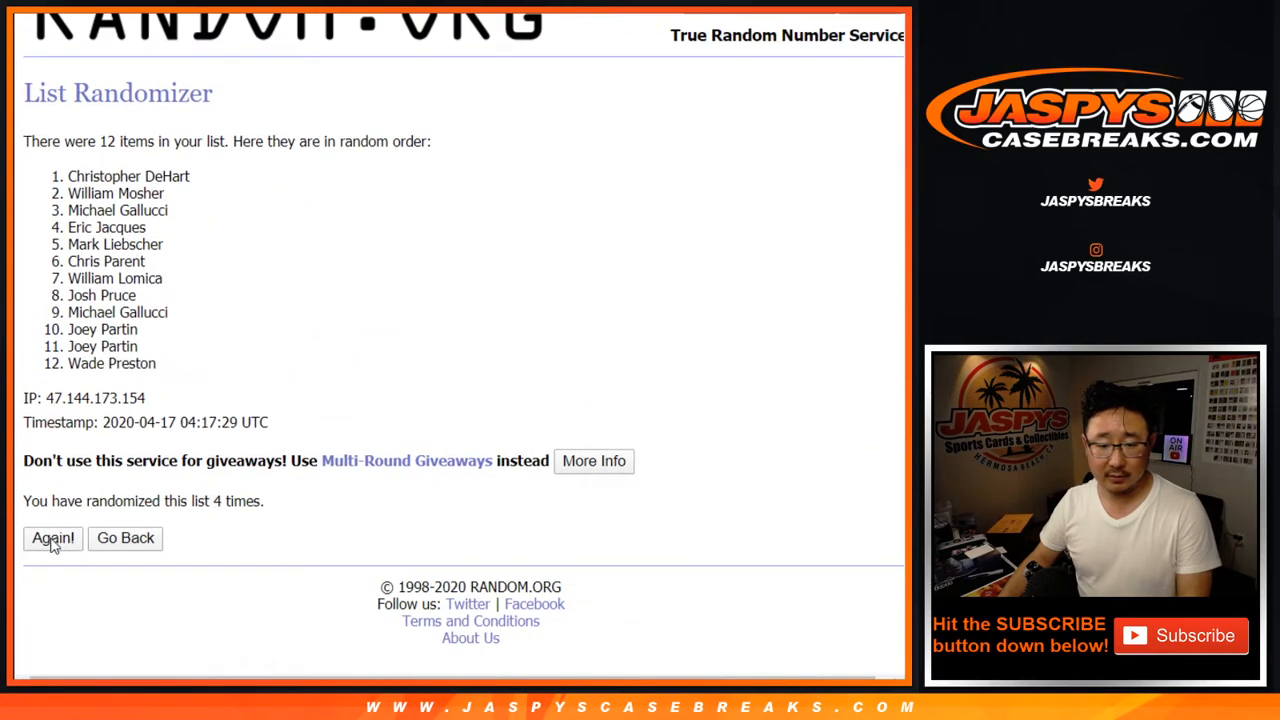
left_click(52, 538)
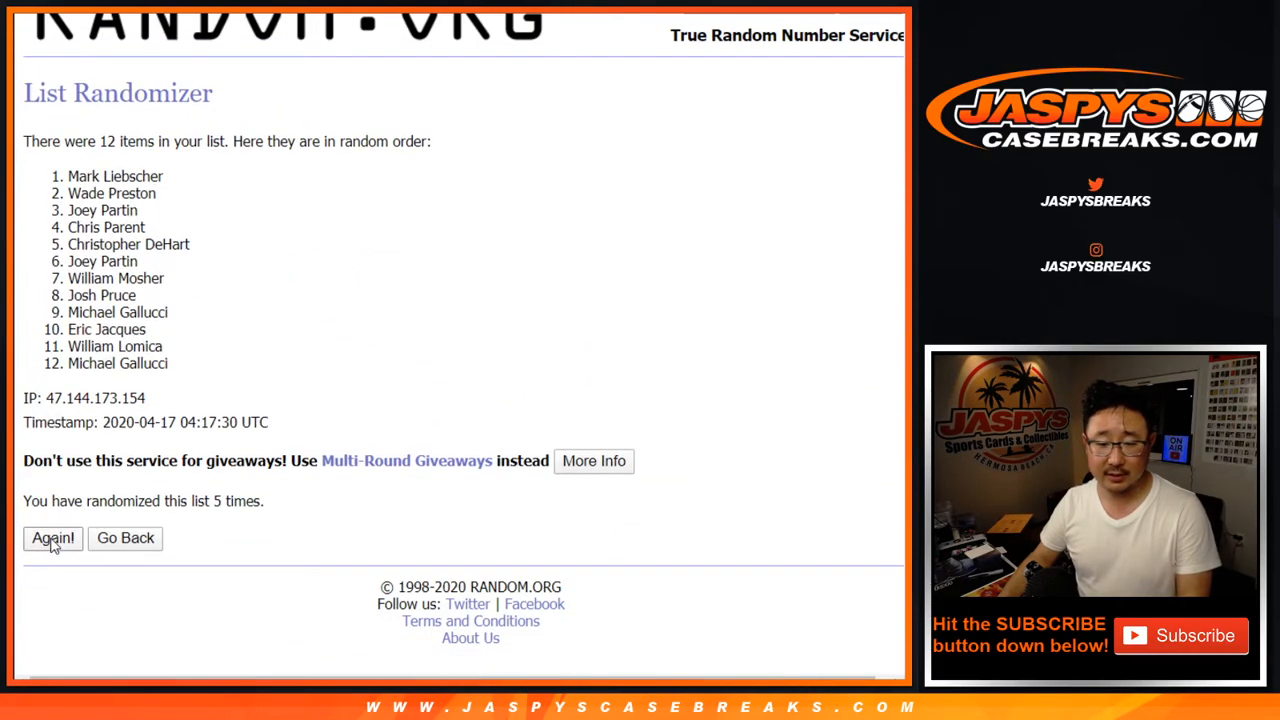
left_click(52, 538)
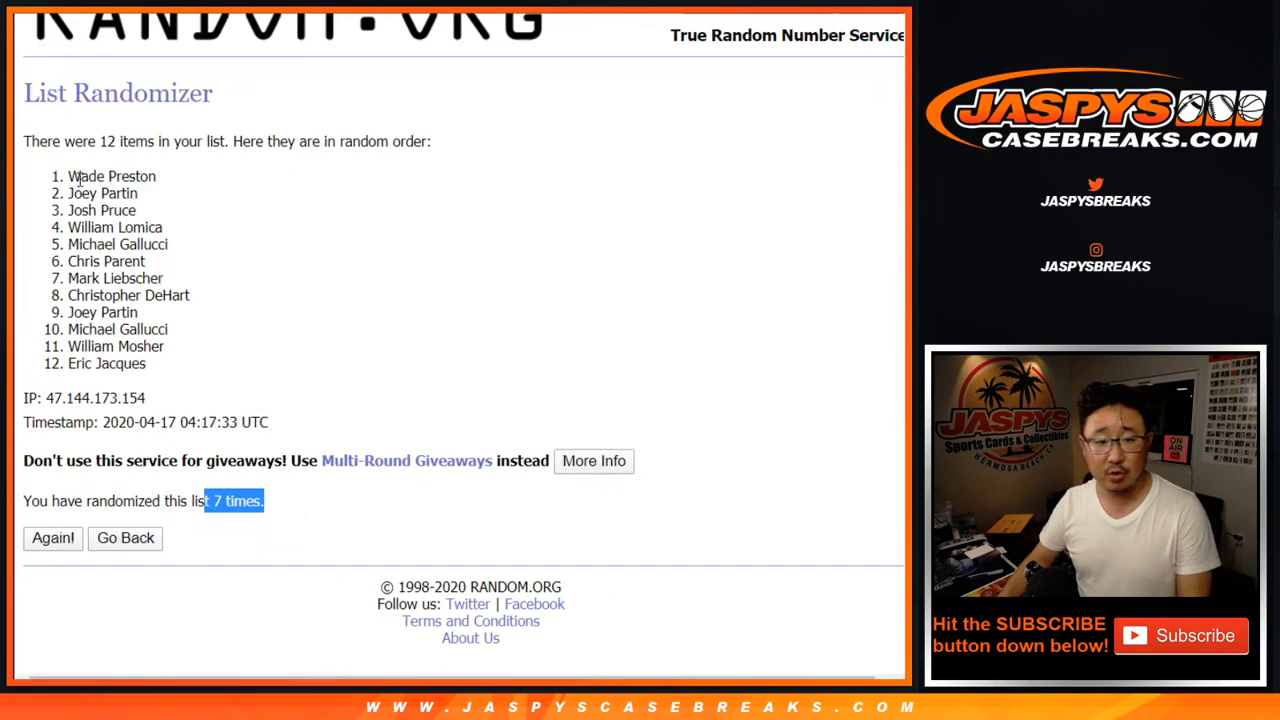
double_click(112, 176)
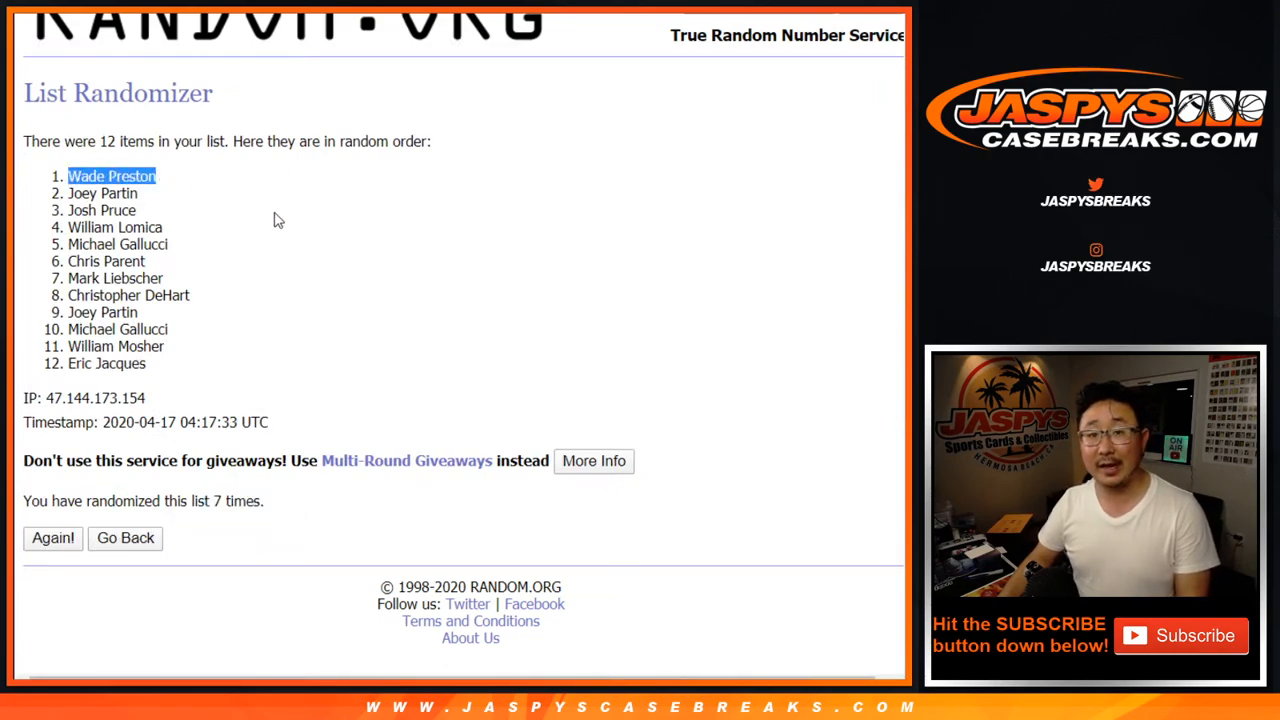